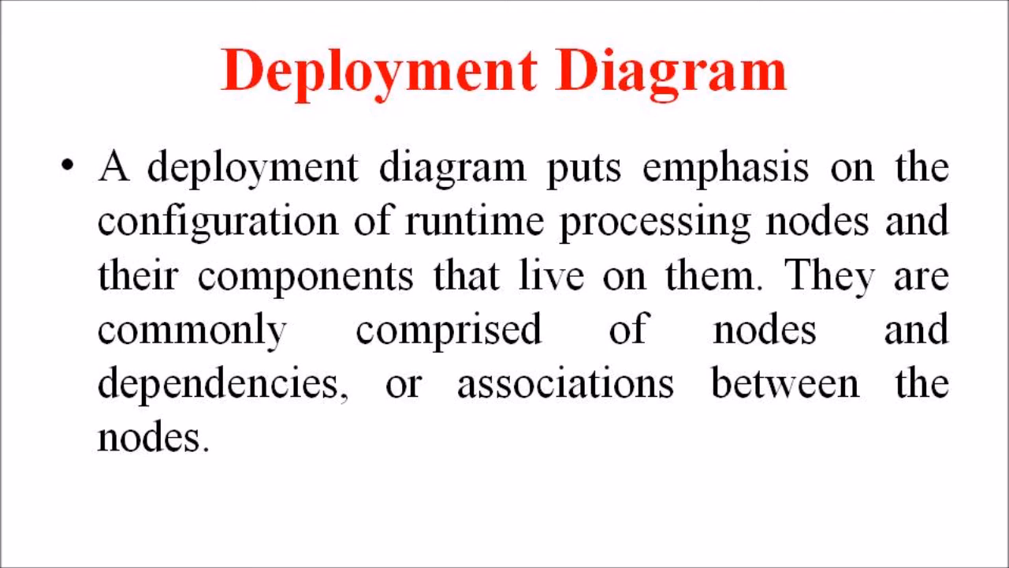
{"action": "key", "text": "Right"}
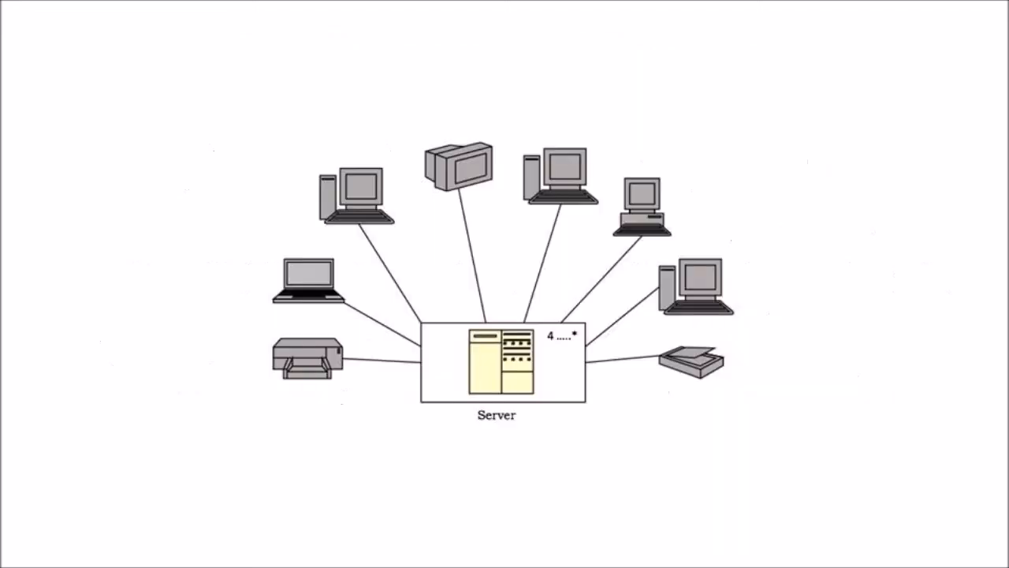